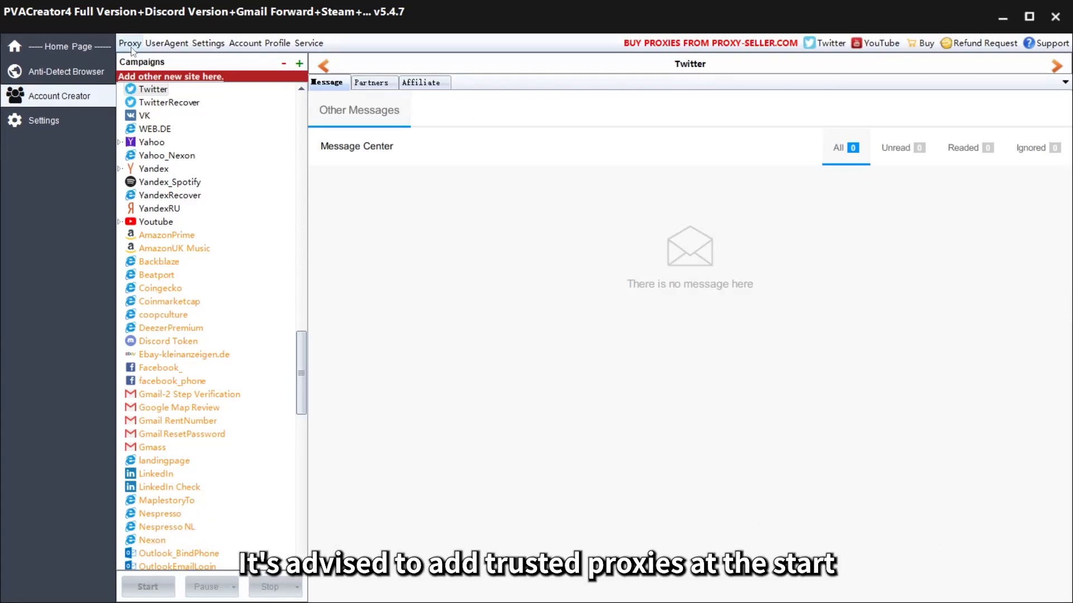
Import the proxy 127.0.0.1:2802 into the proxy manager from the proxy text file.
{"action": "left_click", "coordinate": [130, 44]}
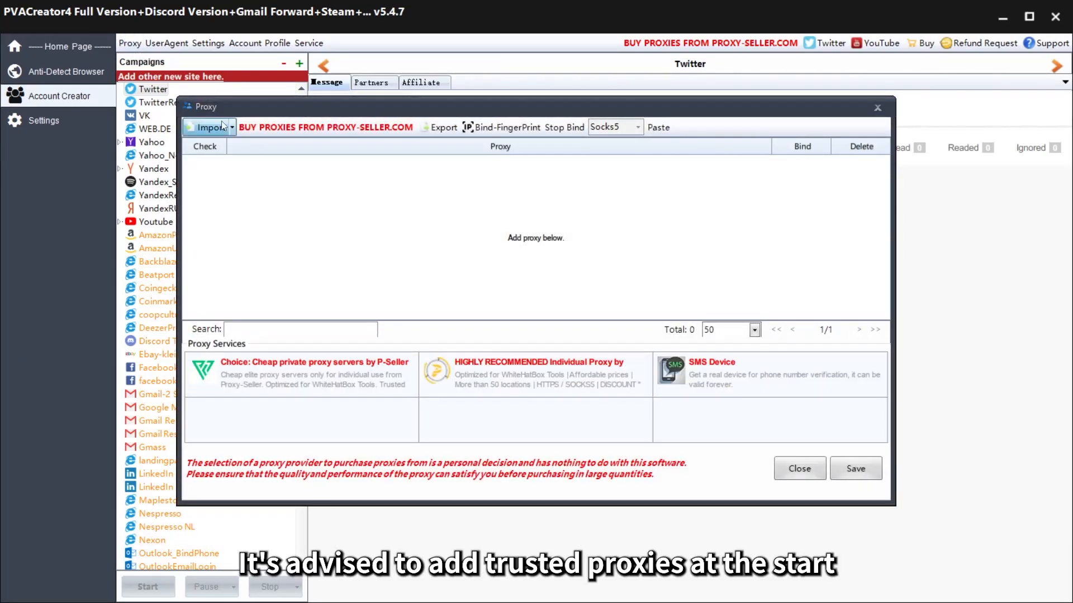
{"action": "left_click", "coordinate": [206, 127]}
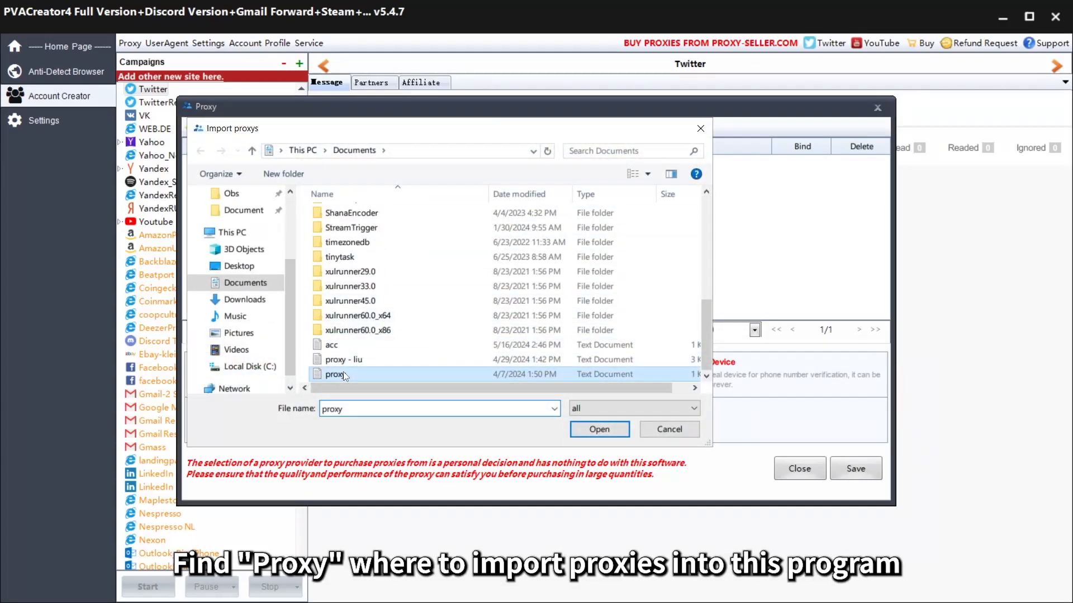
{"action": "left_click", "coordinate": [597, 429]}
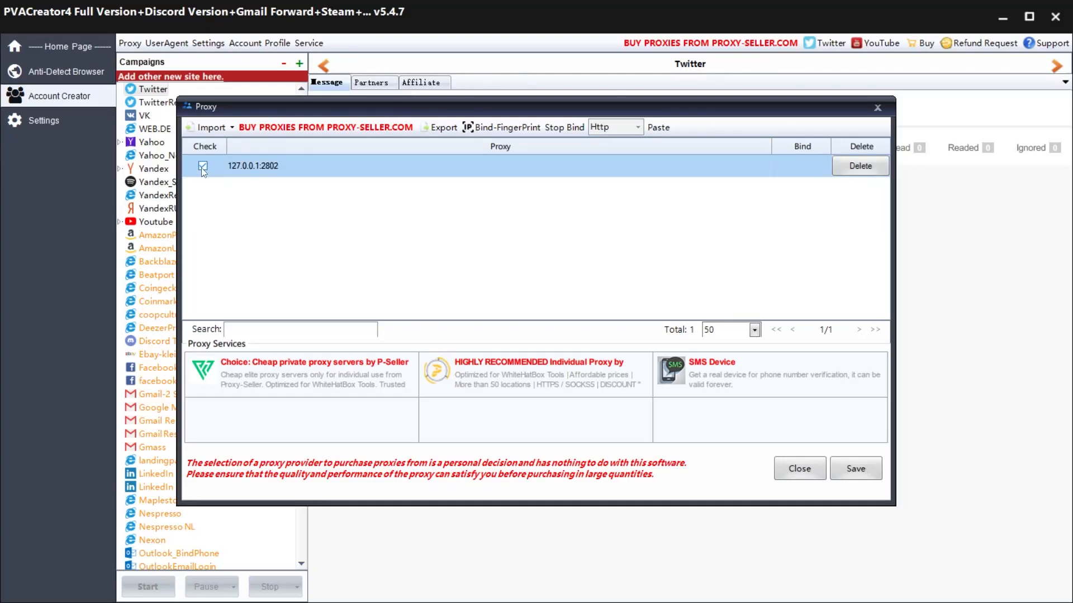
Mark the 127.0.0.1:2802 proxy as checked and bind a browsing fingerprint to it.
{"action": "left_click", "coordinate": [506, 128]}
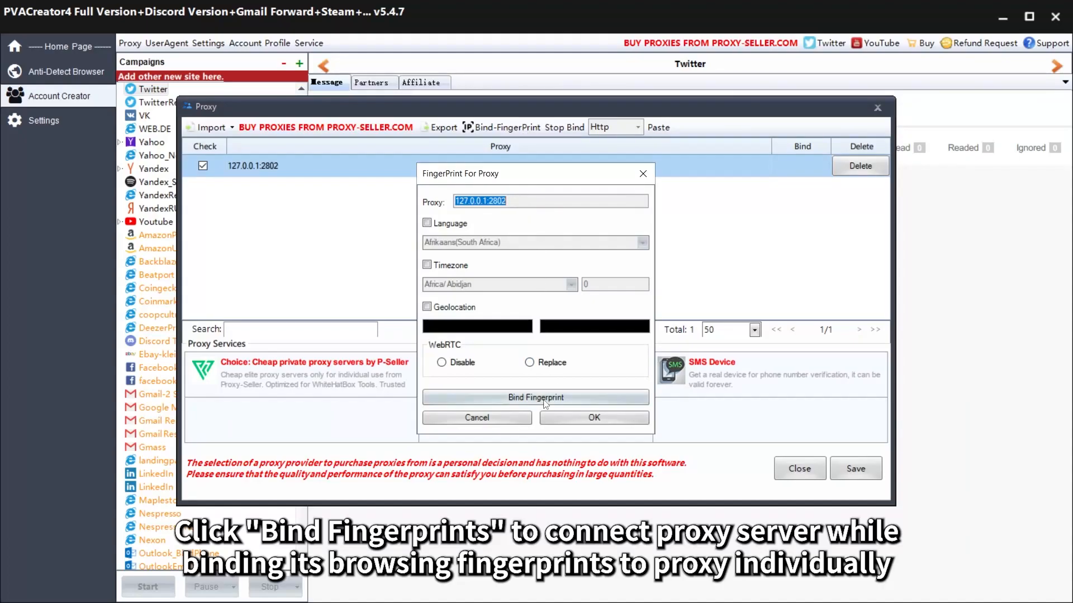
{"action": "left_click", "coordinate": [536, 398]}
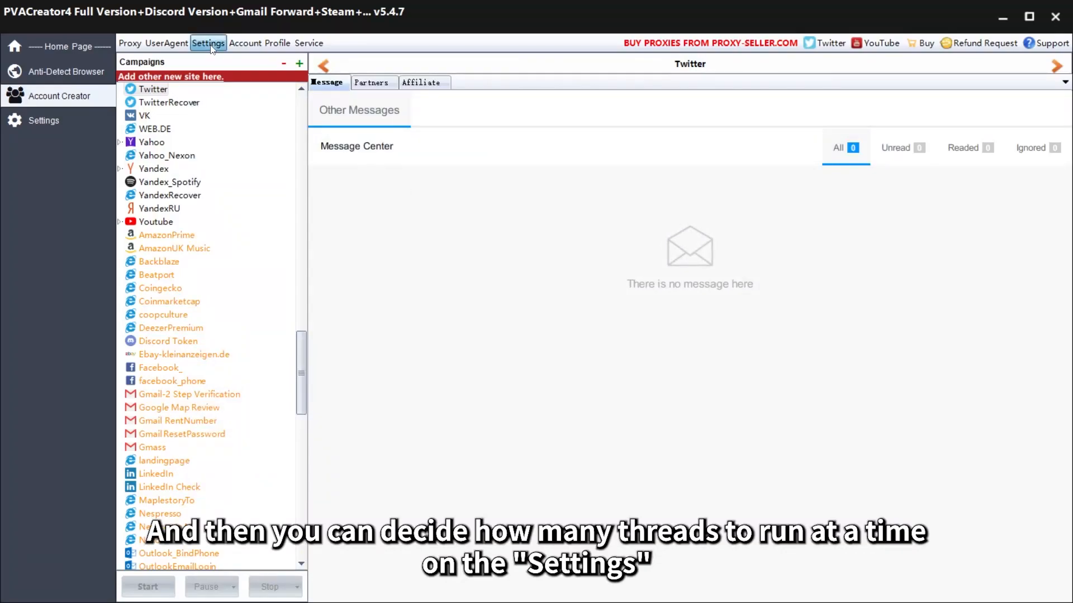
Set the thread count to 2 in the general settings.
{"action": "left_click", "coordinate": [207, 42]}
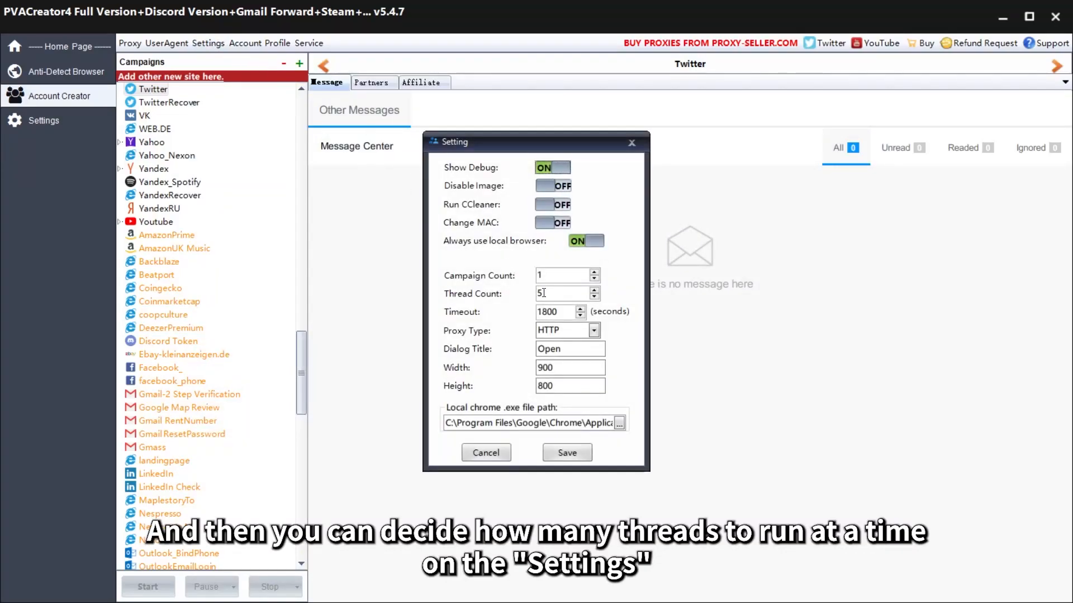
{"action": "triple_click", "coordinate": [561, 294]}
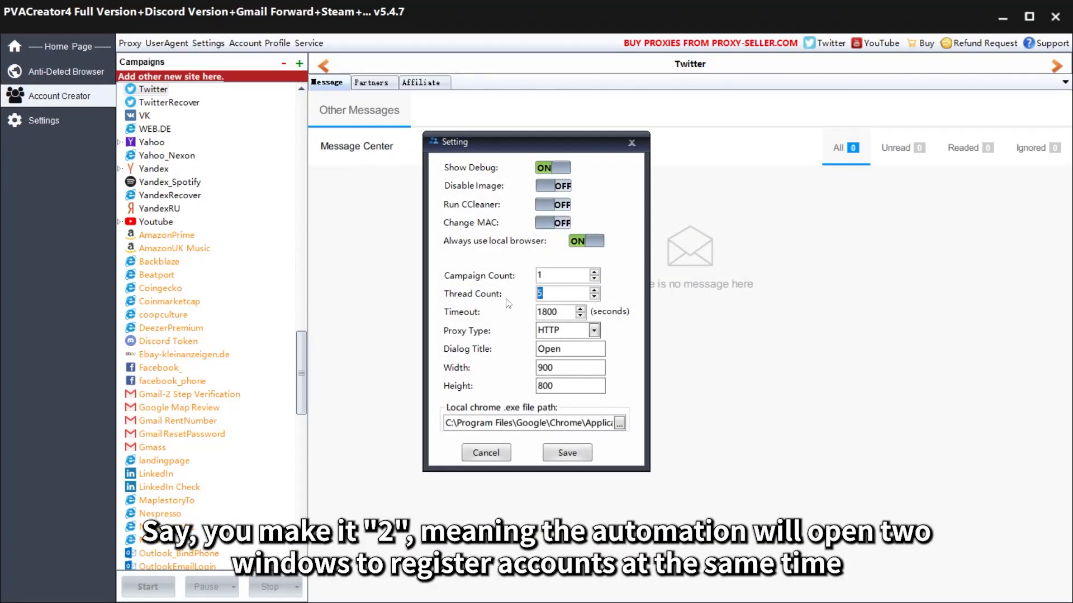
{"action": "type", "text": "2"}
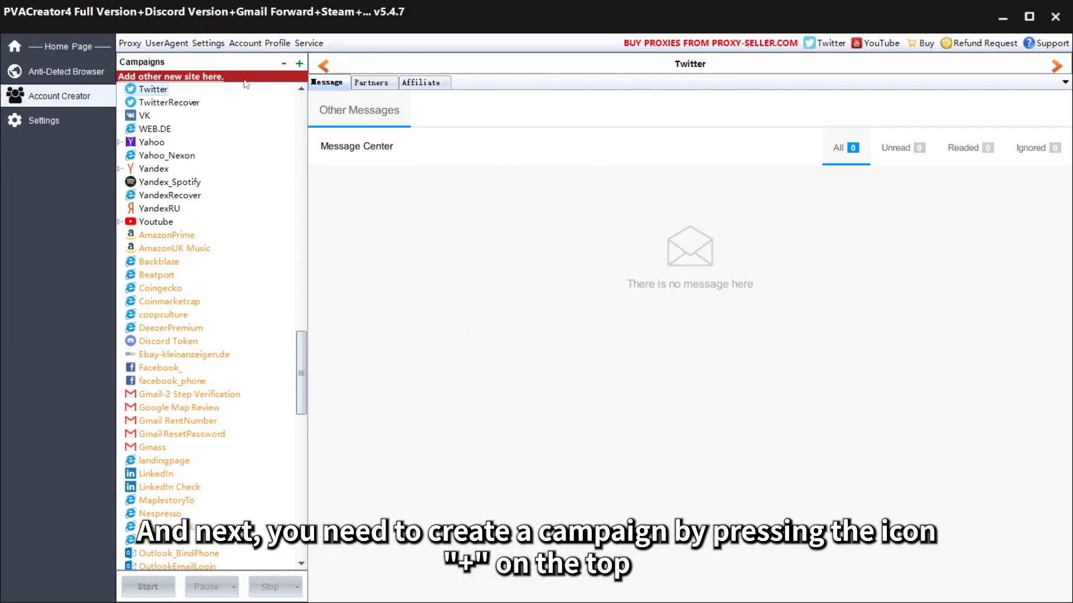
Create a new campaign and bind the checked proxies to it.
{"action": "left_click", "coordinate": [299, 63]}
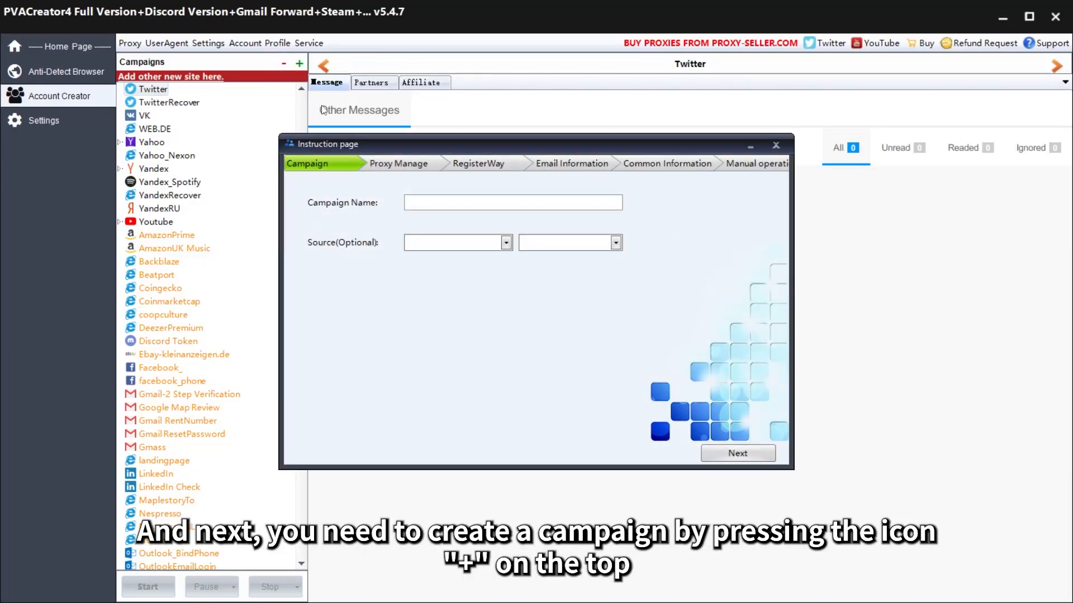
{"action": "left_click", "coordinate": [737, 453]}
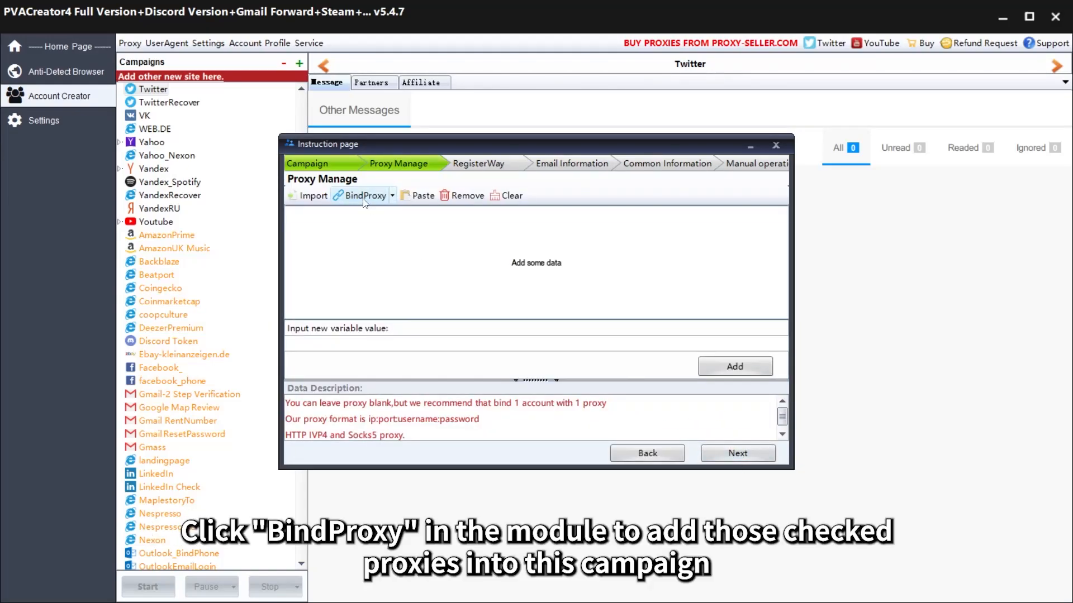
{"action": "left_click", "coordinate": [361, 195]}
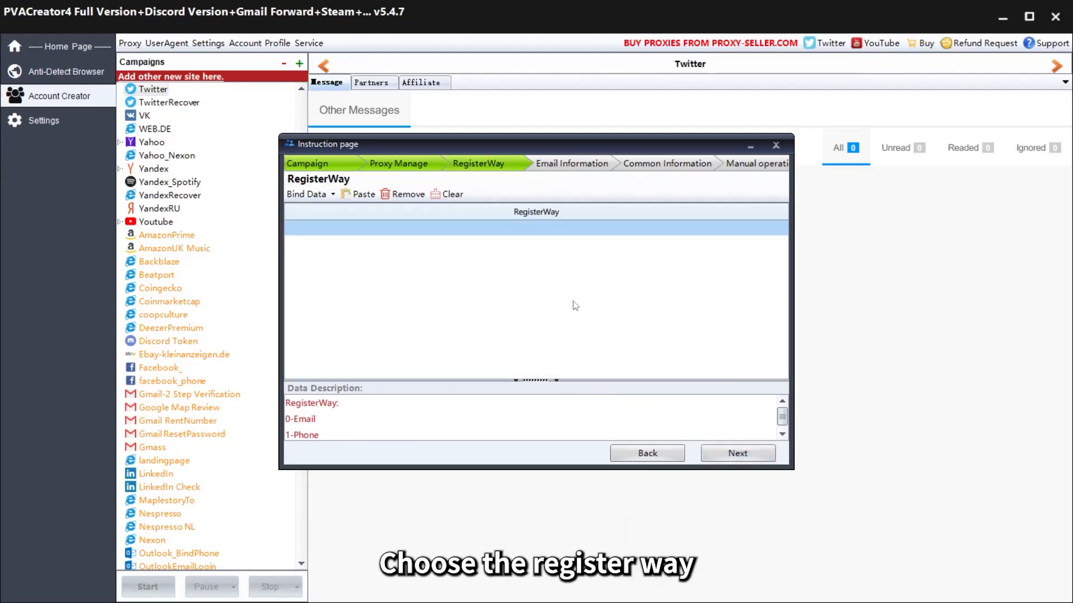
Enter register way 0 for email and continue to the email information step.
{"action": "left_click", "coordinate": [536, 227]}
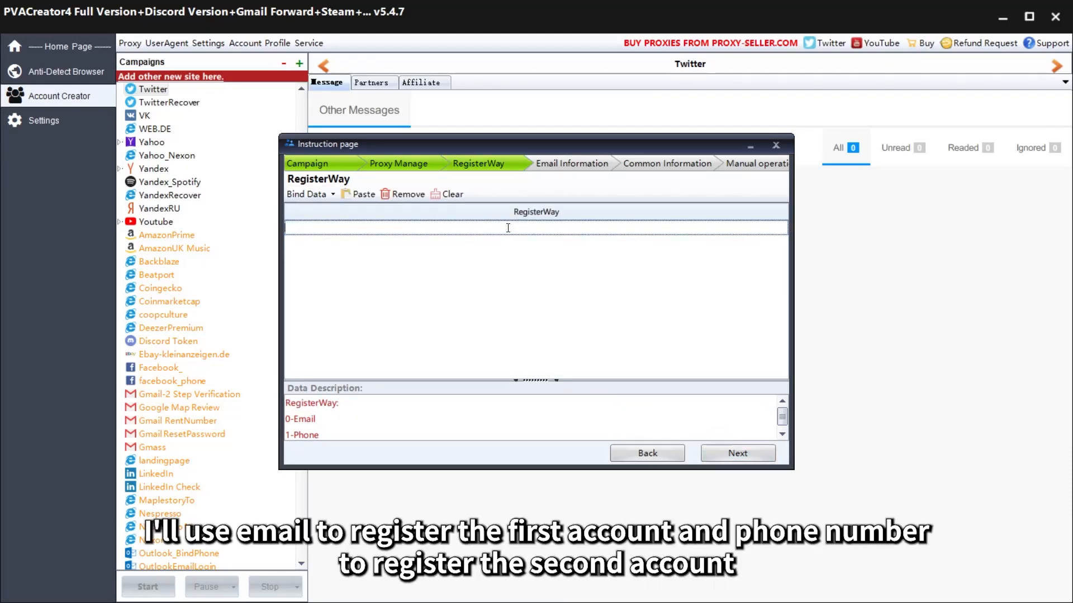
{"action": "type", "text": "0"}
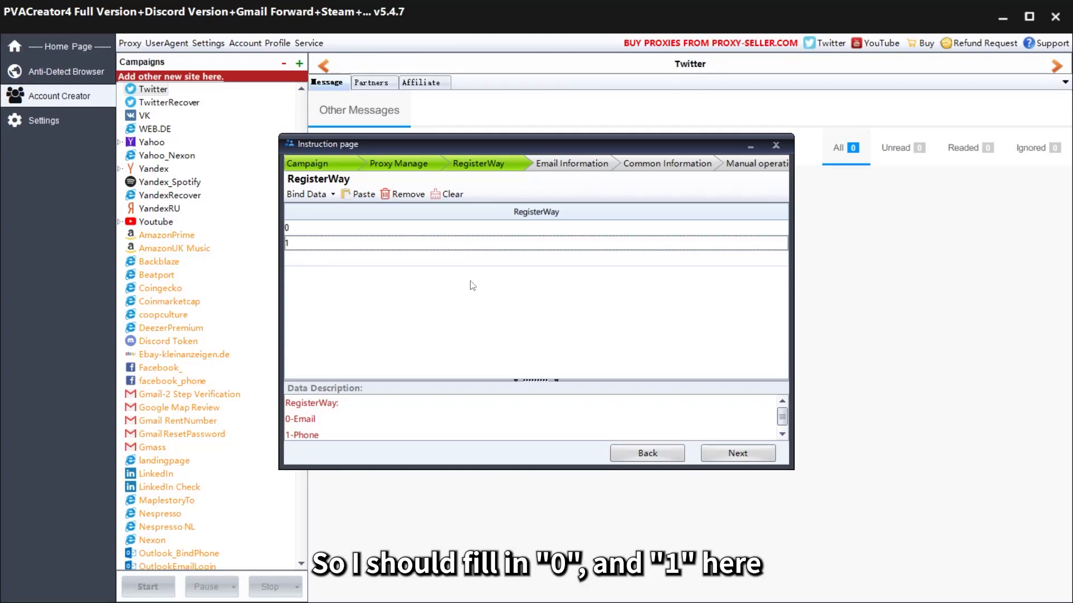
{"action": "left_click", "coordinate": [738, 452]}
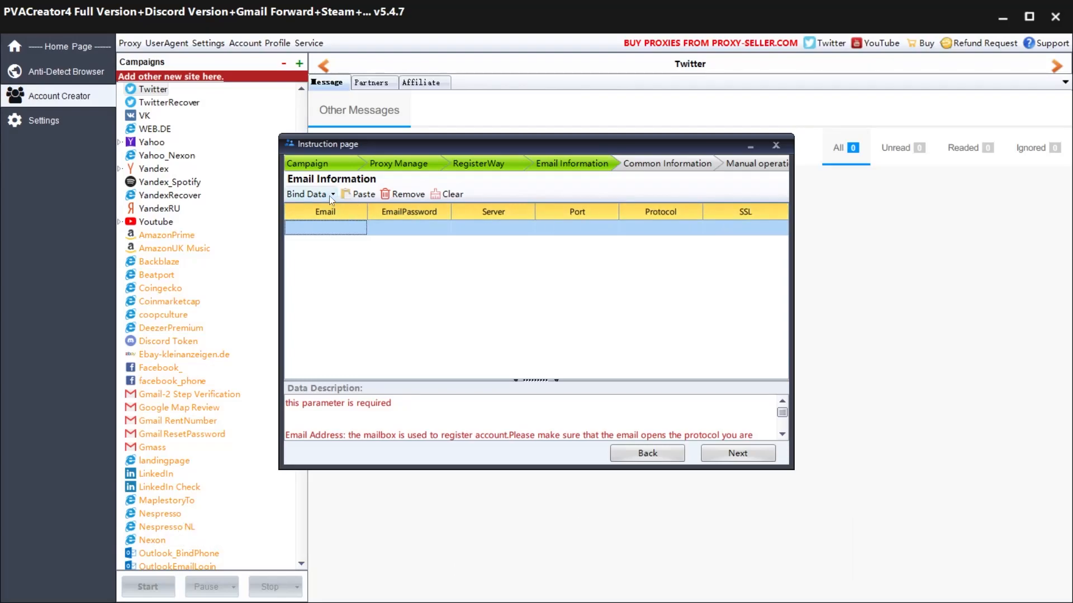
Bind the email accounts from the email Excel spreadsheet.
{"action": "left_click", "coordinate": [306, 194]}
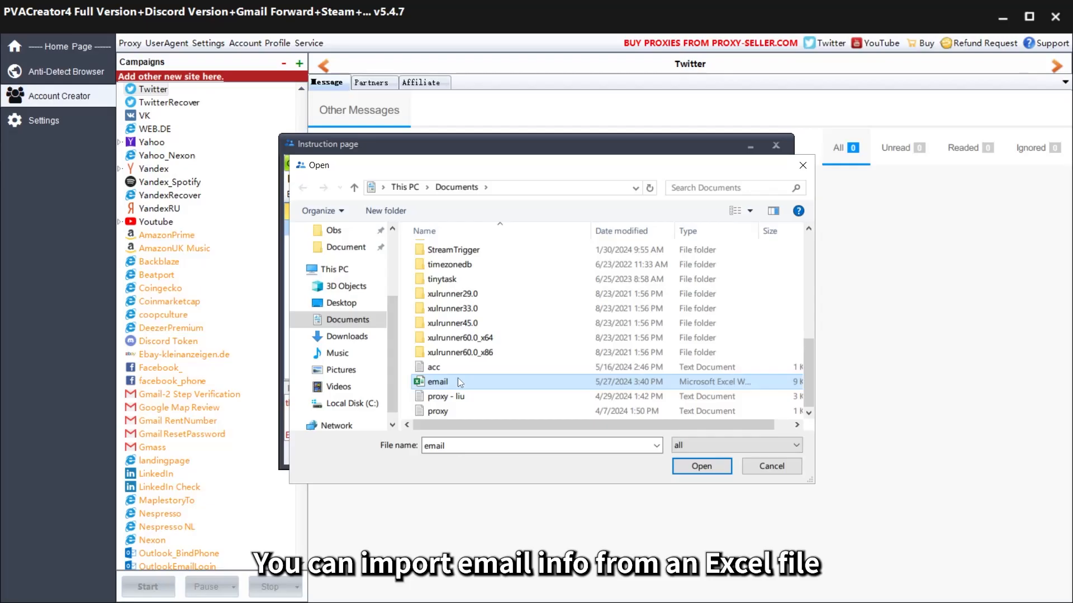
{"action": "left_click", "coordinate": [700, 466]}
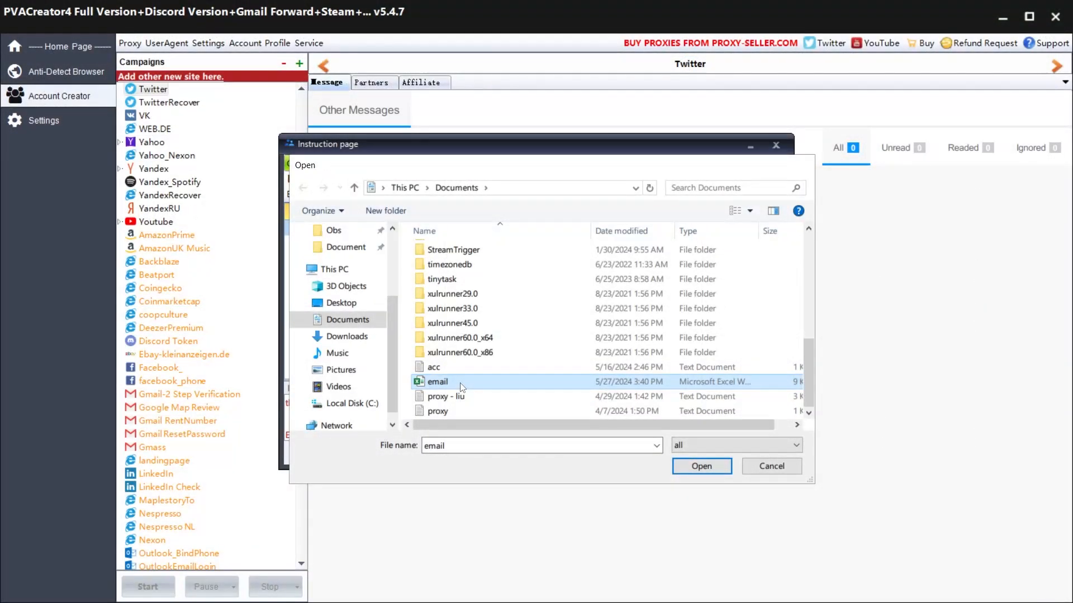
{"action": "left_click", "coordinate": [700, 466]}
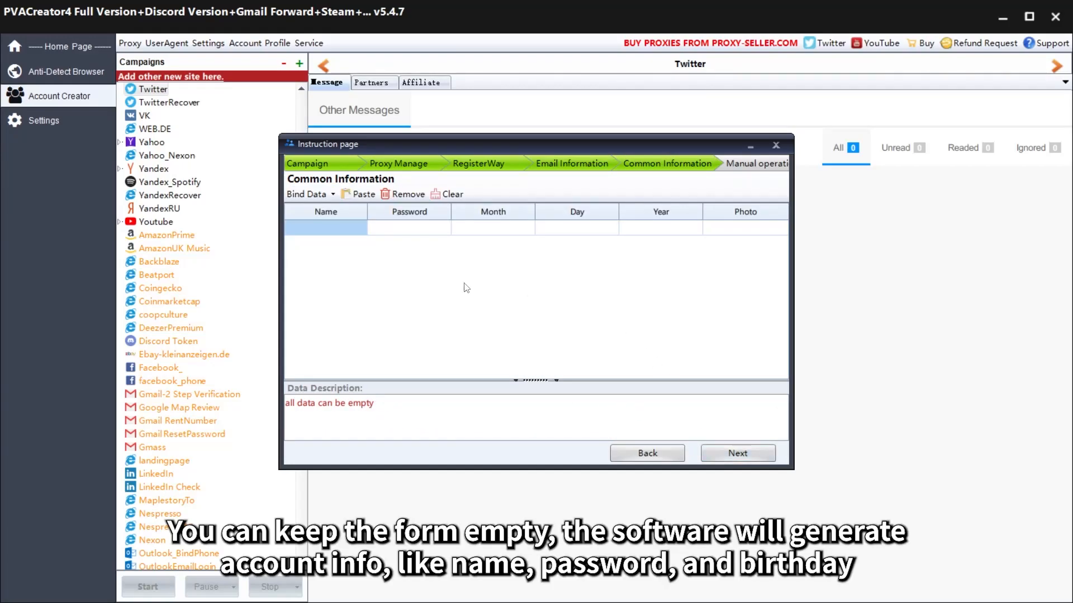
{"action": "mouse_move", "coordinate": [721, 306]}
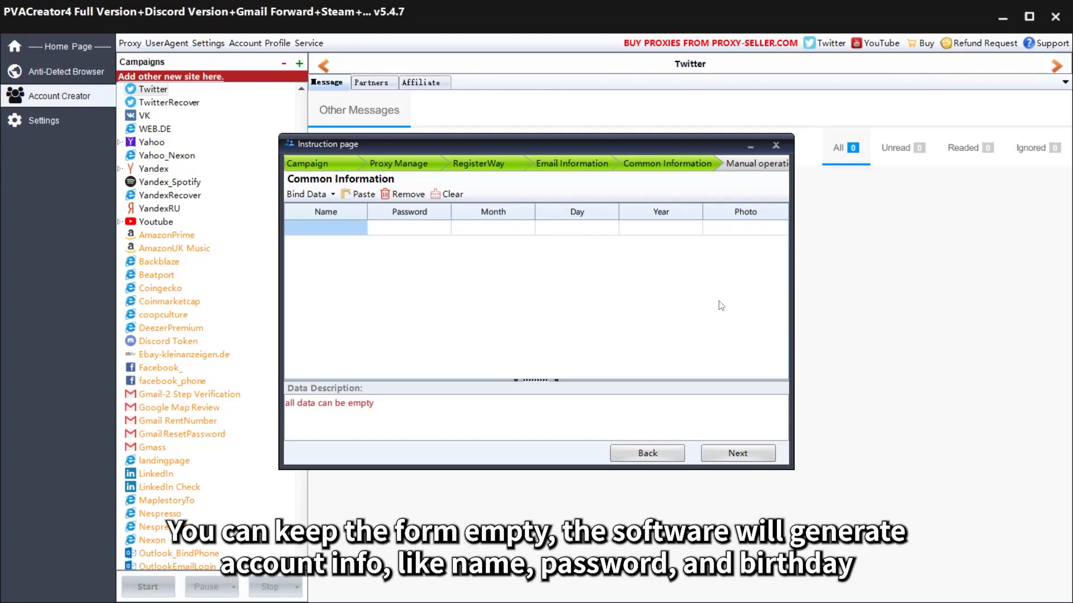
{"action": "mouse_move", "coordinate": [727, 425]}
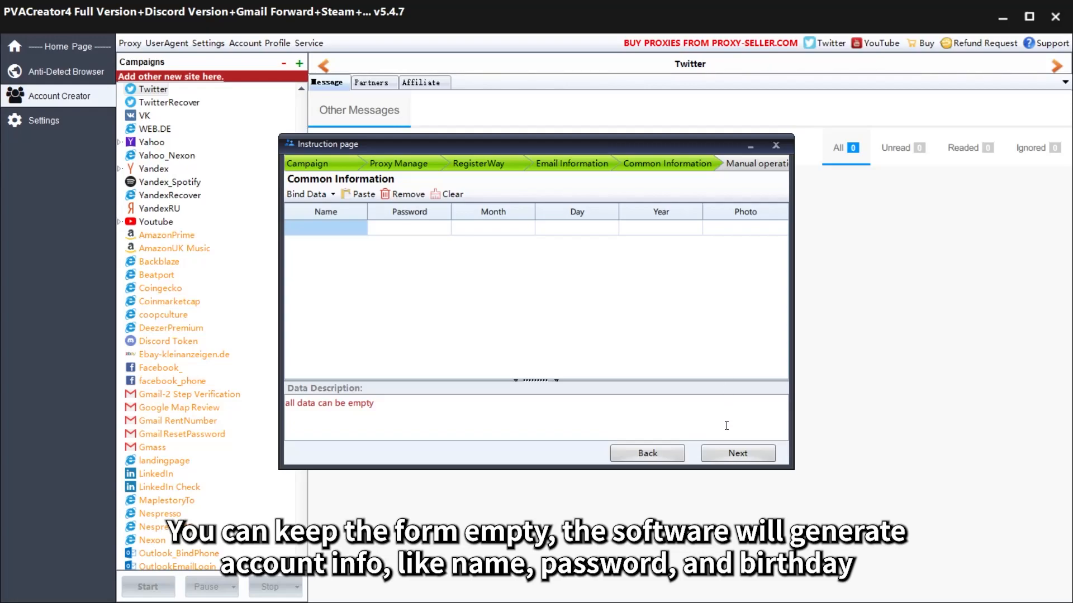
Leave name, password and birthday empty for auto-generation and continue to the phone service step.
{"action": "left_click", "coordinate": [737, 452]}
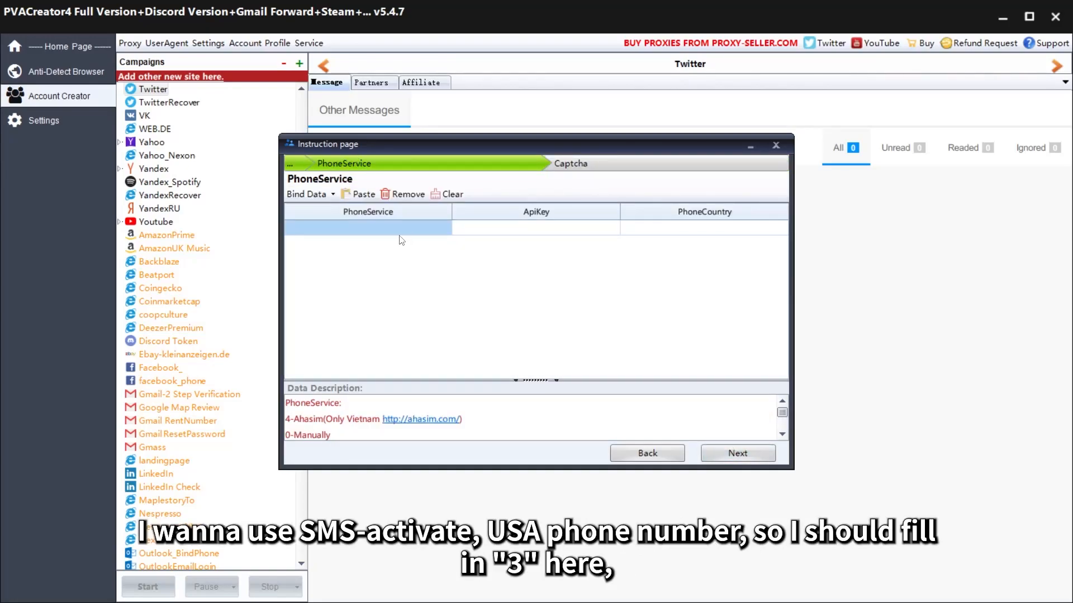
{"action": "left_click", "coordinate": [368, 227]}
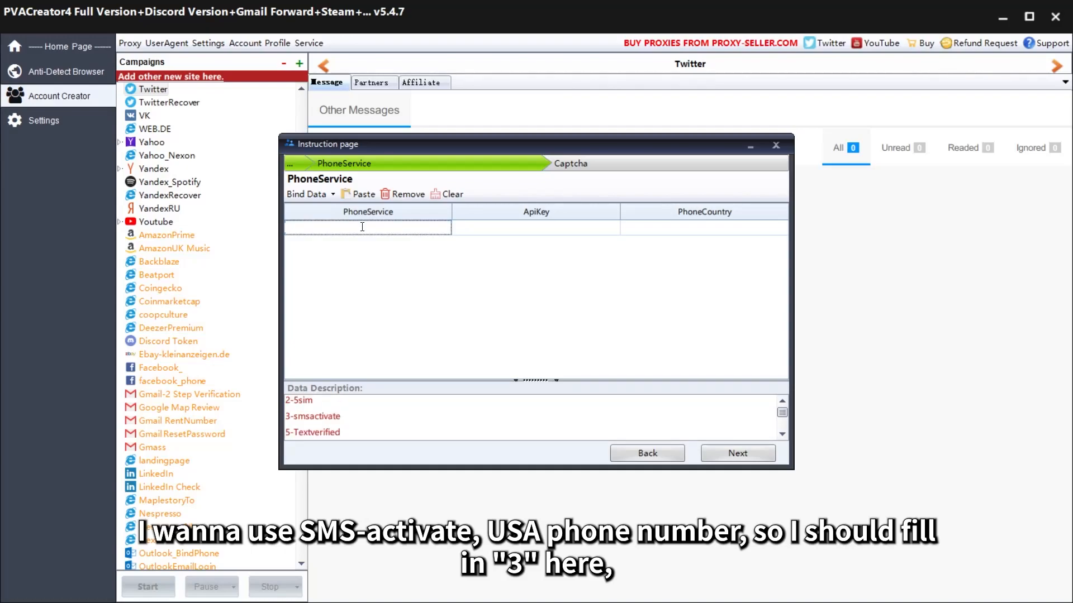
{"action": "type", "text": "3"}
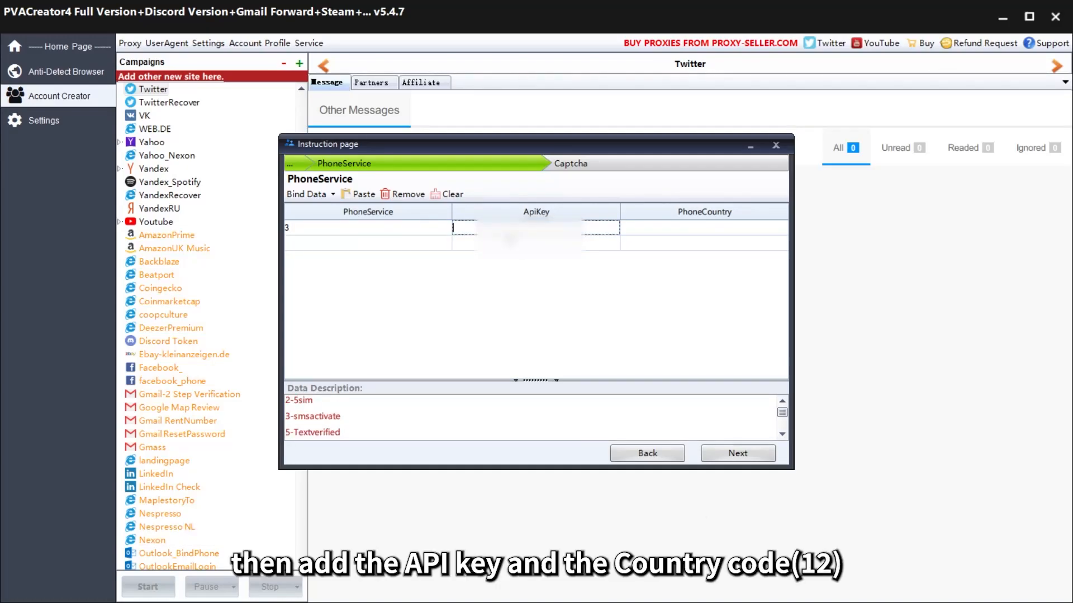
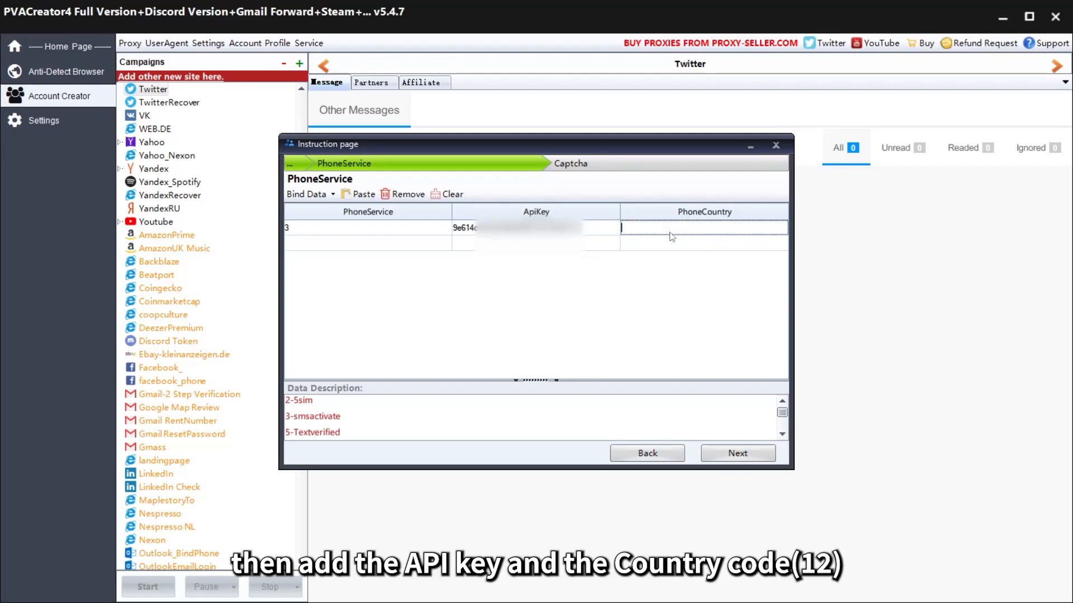
{"action": "type", "text": "12"}
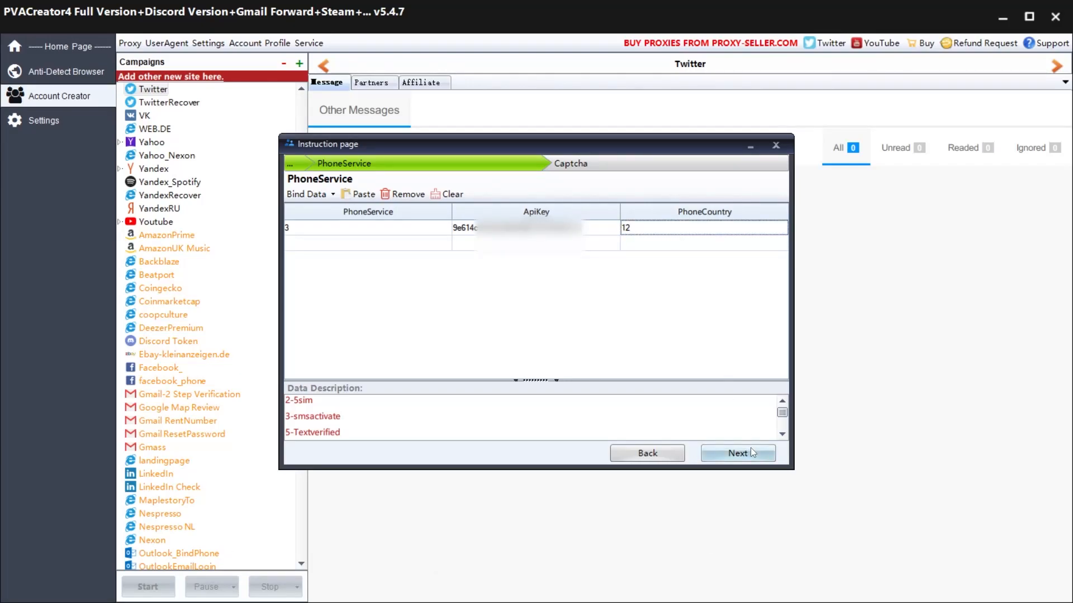
{"action": "left_click", "coordinate": [736, 453]}
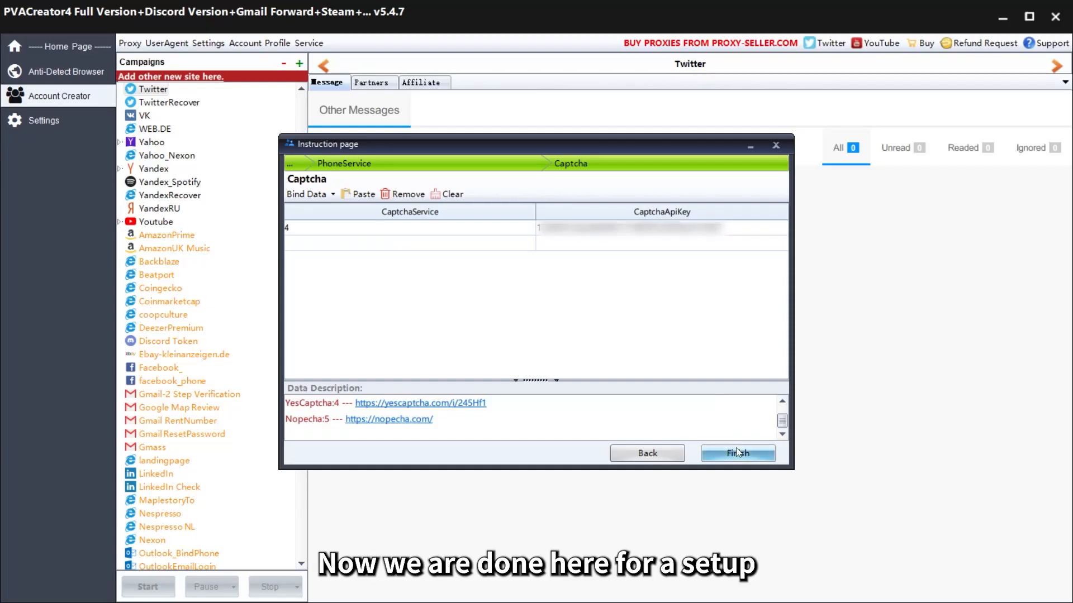
Finish the campaign wizard and start one run of the two prepared accounts.
{"action": "left_click", "coordinate": [737, 452]}
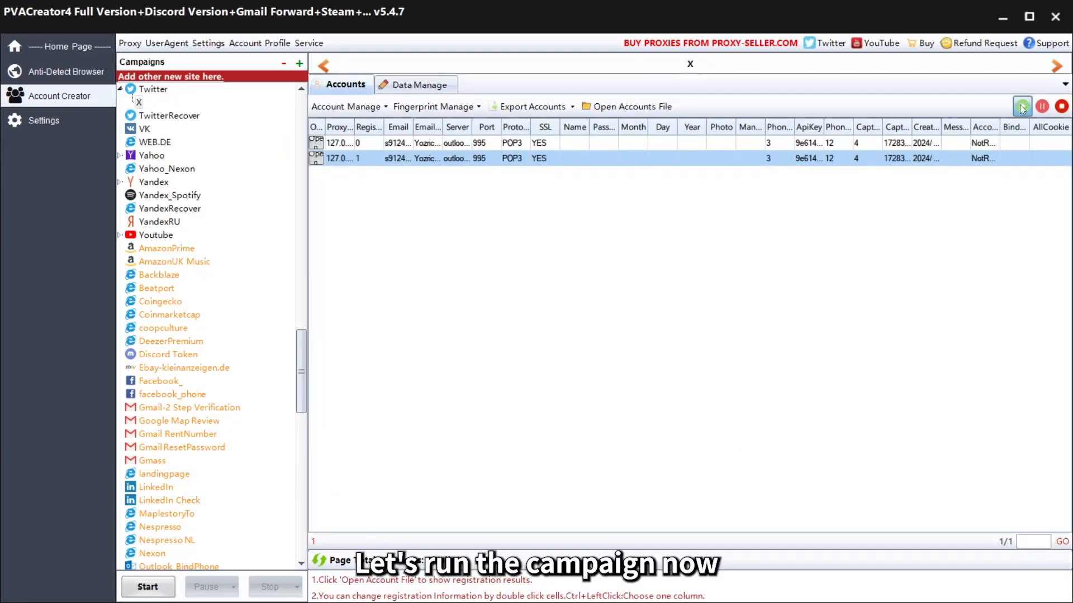
{"action": "left_click", "coordinate": [1020, 106]}
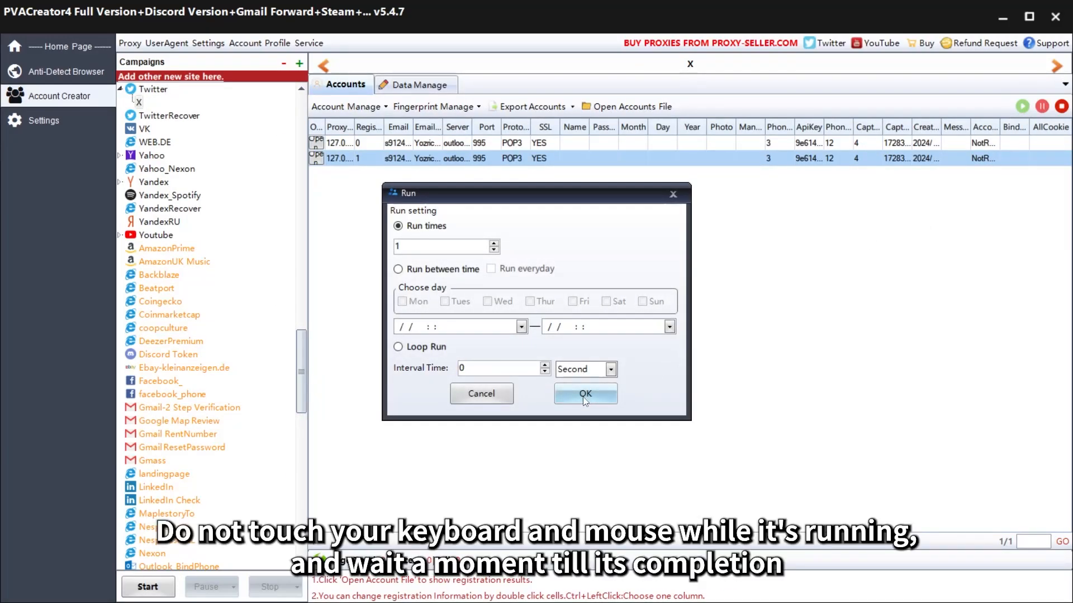
{"action": "left_click", "coordinate": [584, 394]}
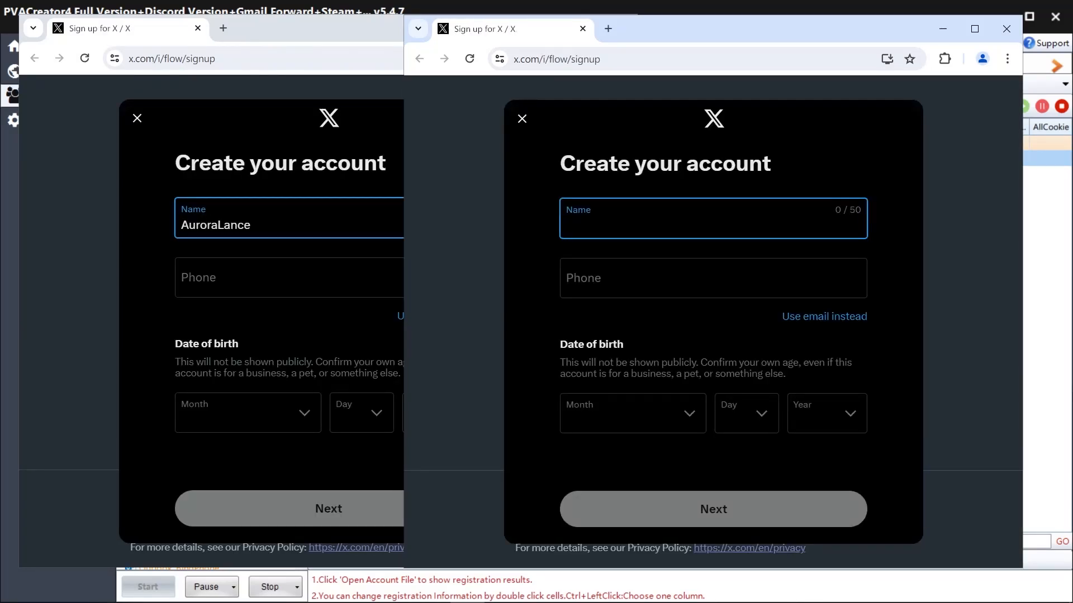
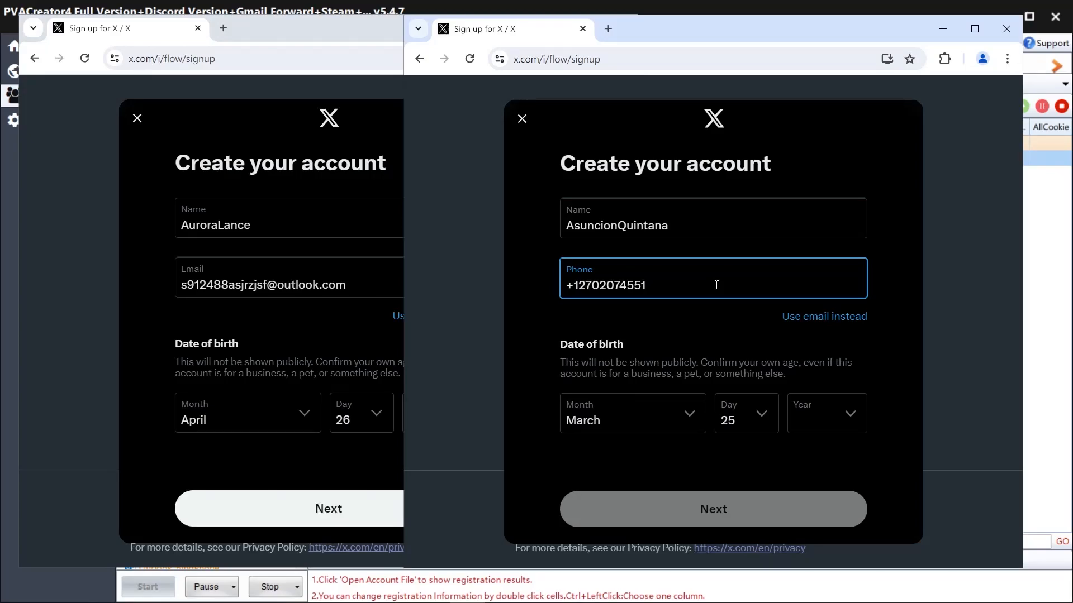
Fill the name s912488asjrz and continue past name, email and birth date.
{"action": "left_click", "coordinate": [328, 508]}
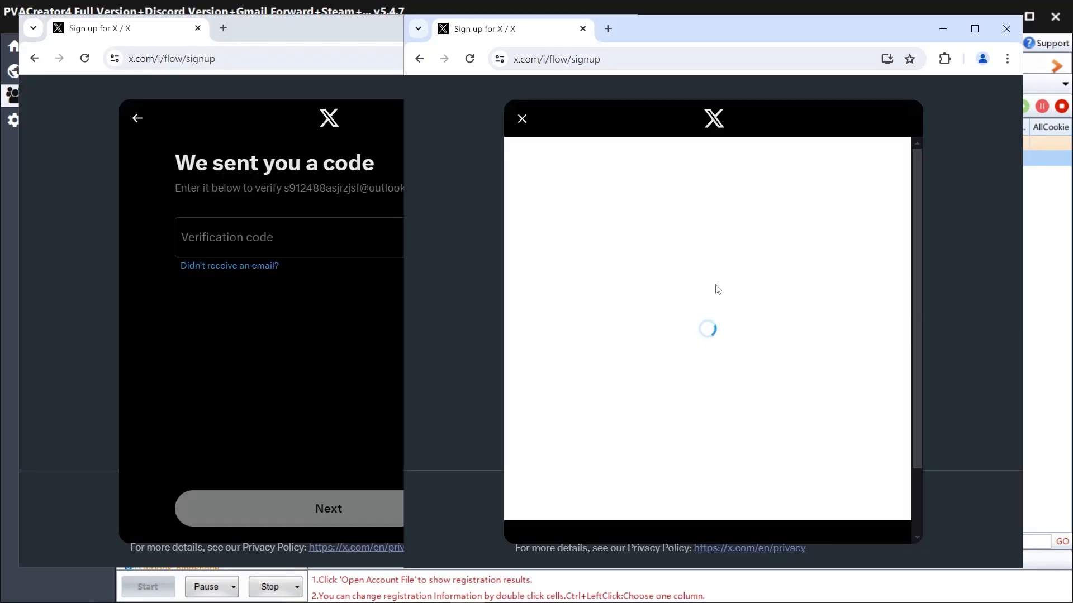
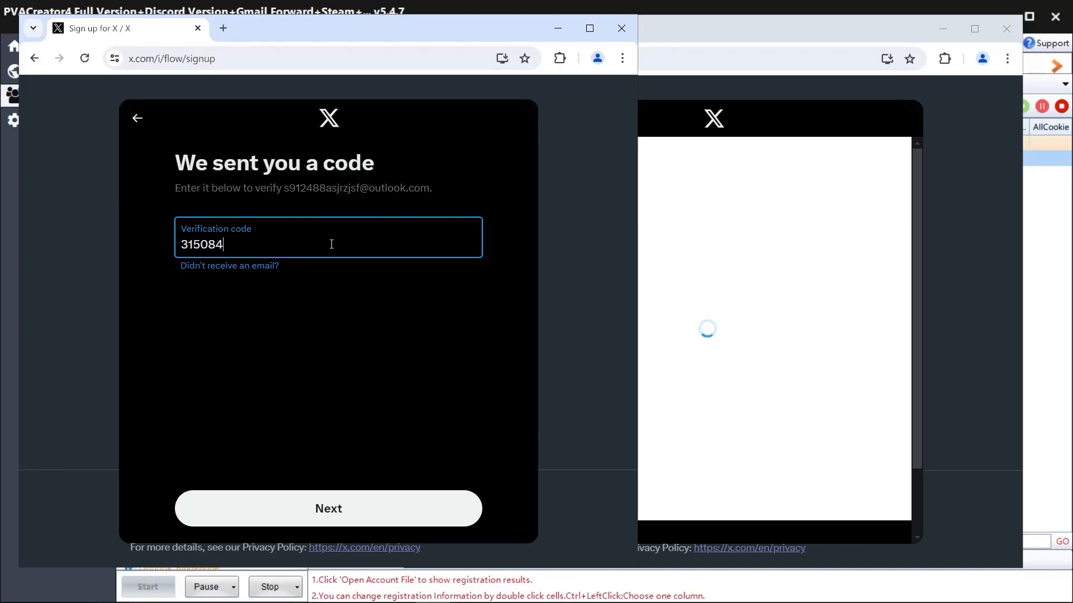
{"action": "left_click", "coordinate": [327, 508]}
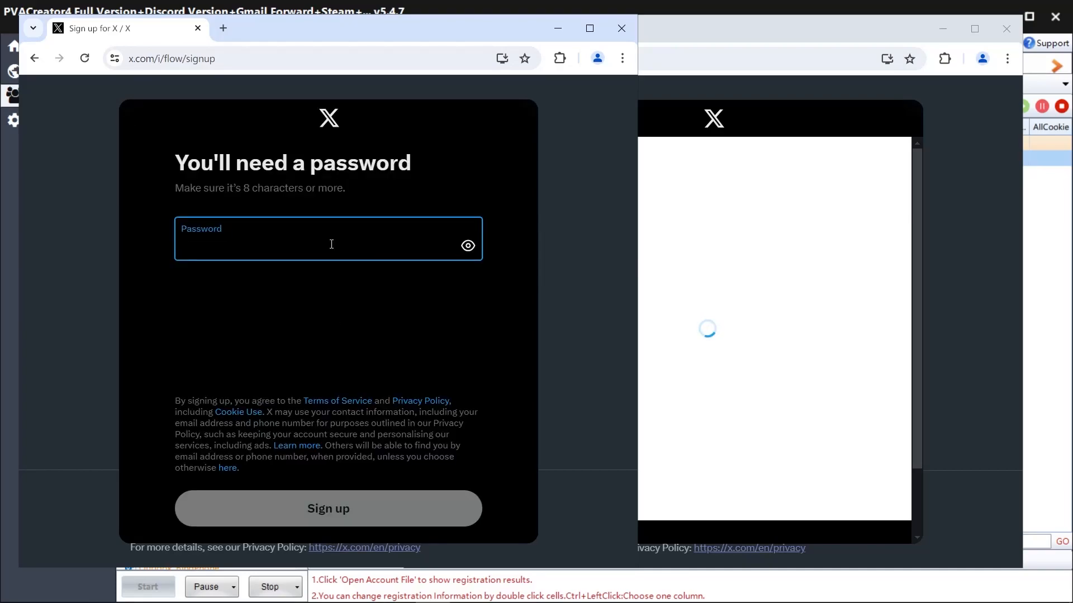
{"action": "type", "text": "password"}
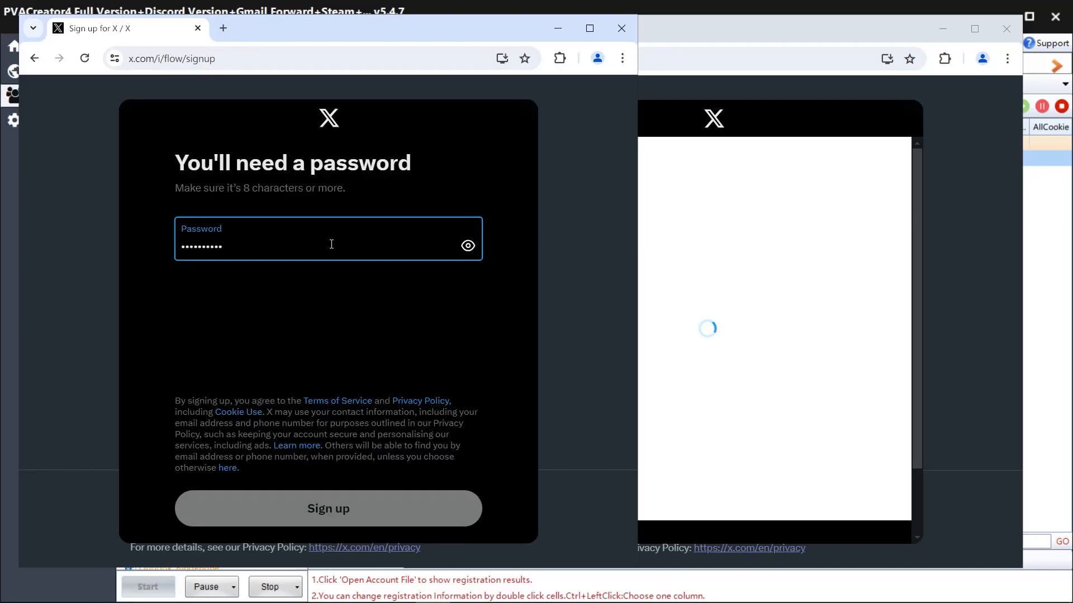
{"action": "left_click", "coordinate": [328, 508]}
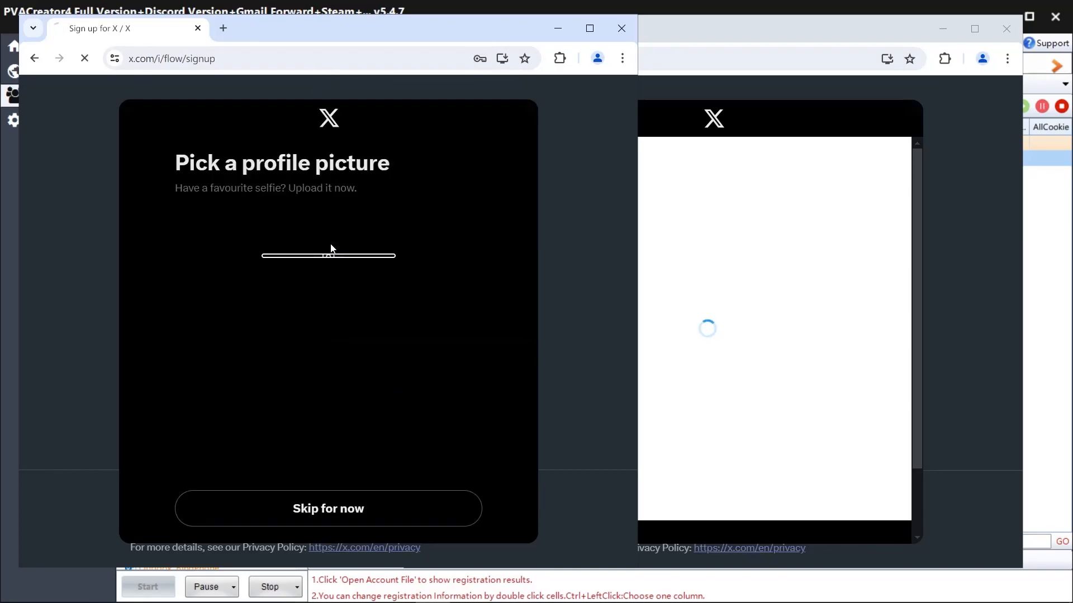
Skip the profile picture, solve the Arkose unlock challenge and continue to X.
{"action": "left_click", "coordinate": [327, 508]}
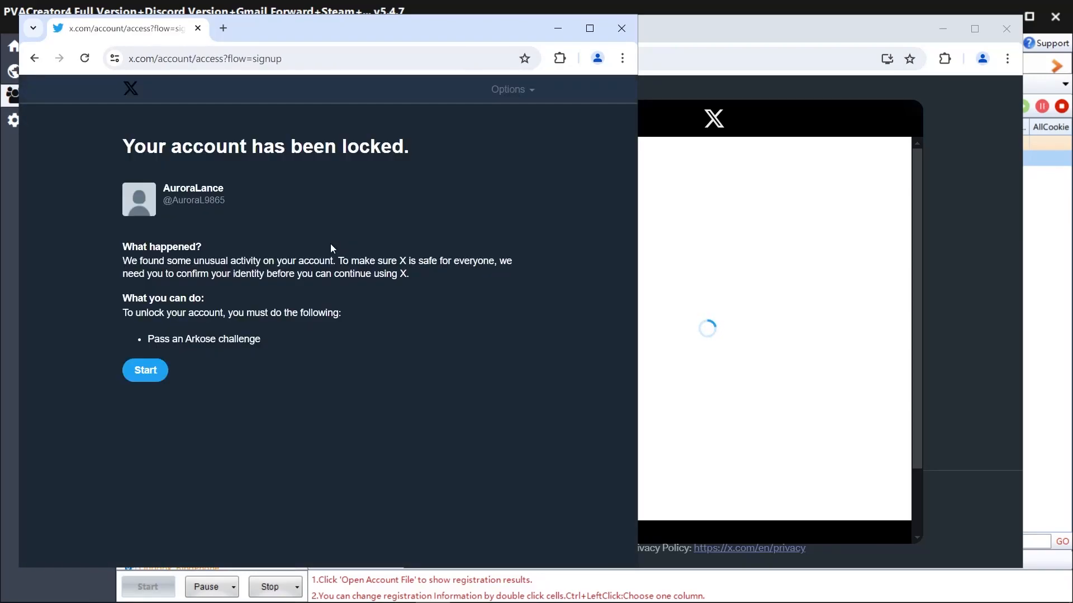
{"action": "left_click", "coordinate": [144, 369]}
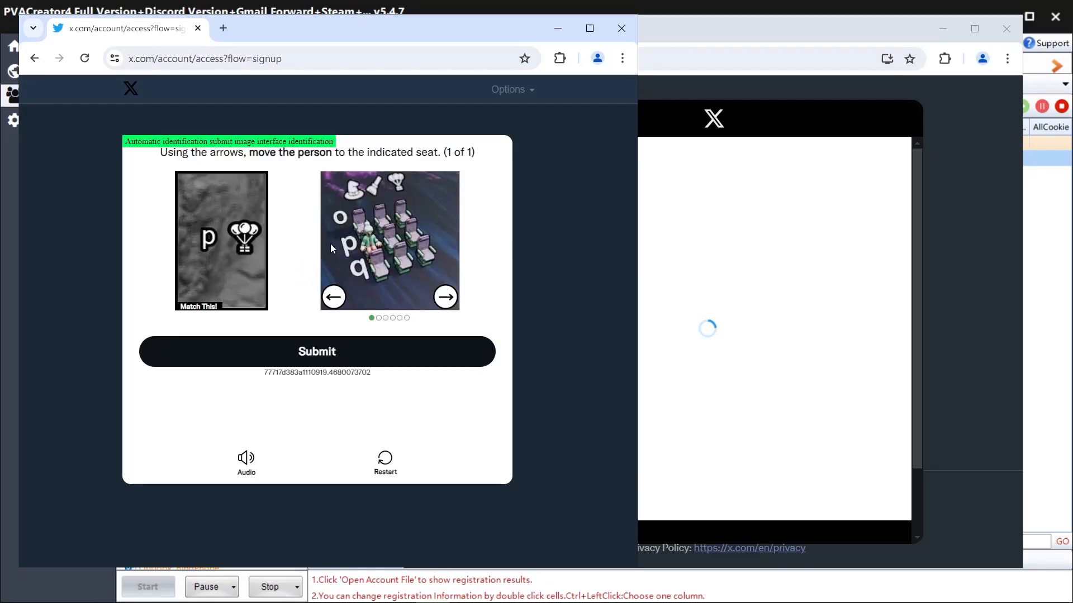
{"action": "left_click", "coordinate": [317, 351]}
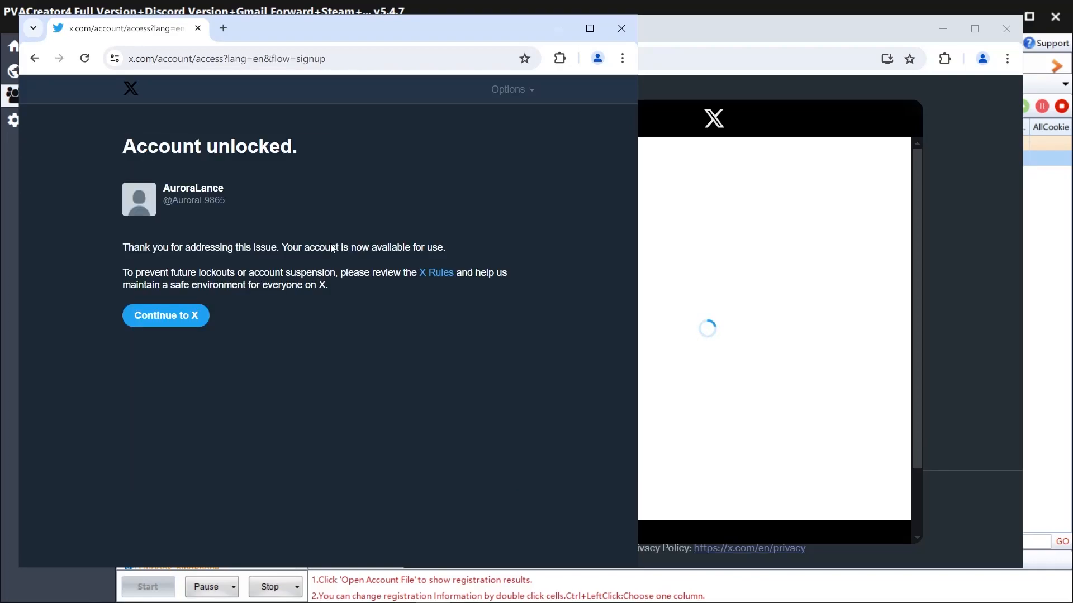
{"action": "left_click", "coordinate": [165, 315]}
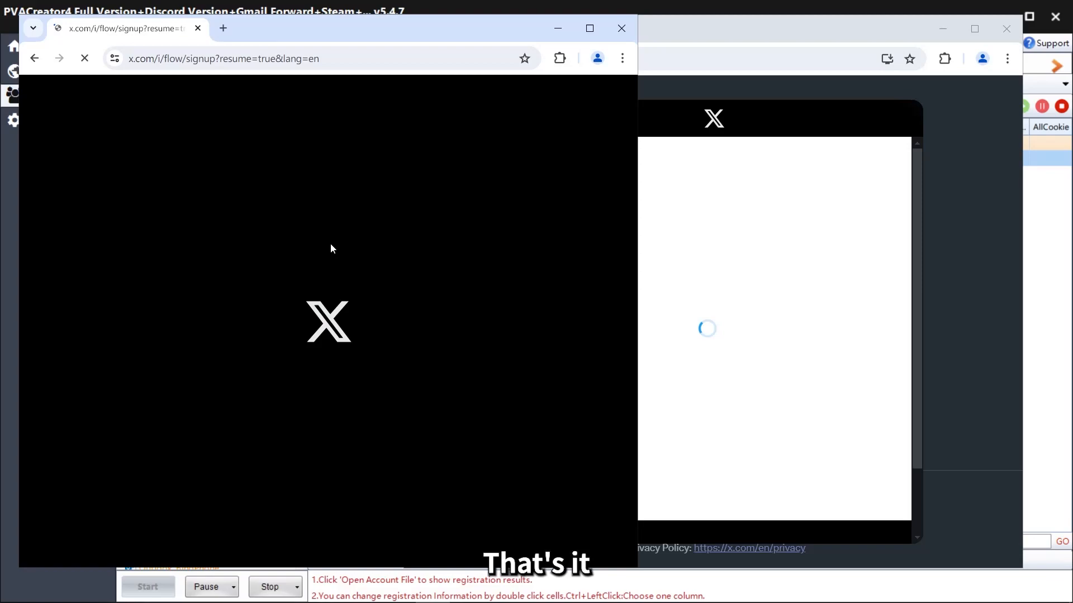